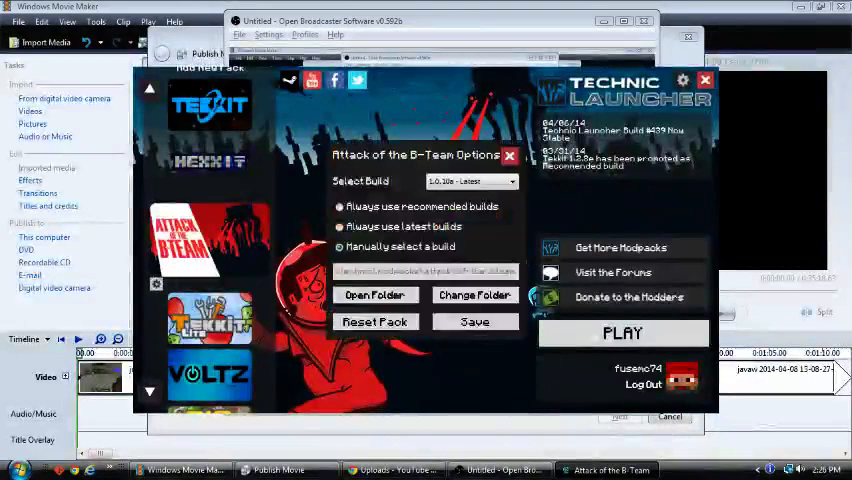
Step: Open the Attack of the B-Team install folder from the modpack's Options dialog
{"action": "left_click", "coordinate": [375, 294]}
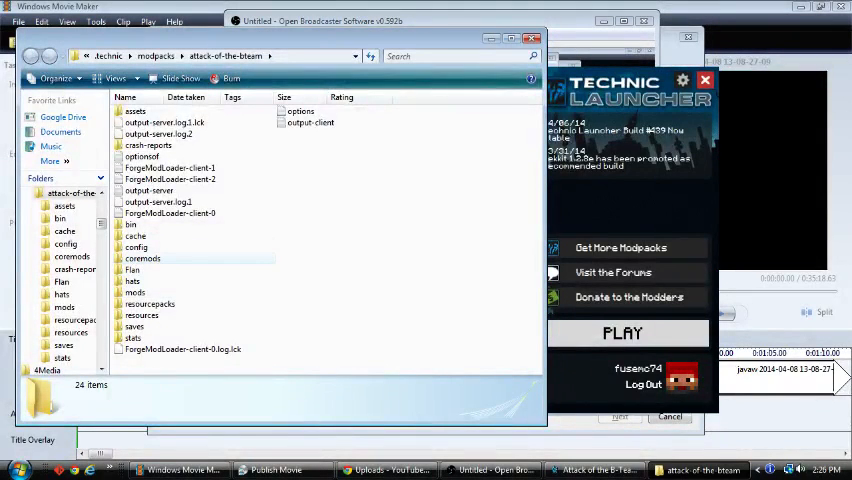
Step: Open the config folder and scroll through its 70 items until Morph appears
{"action": "left_click", "coordinate": [137, 247]}
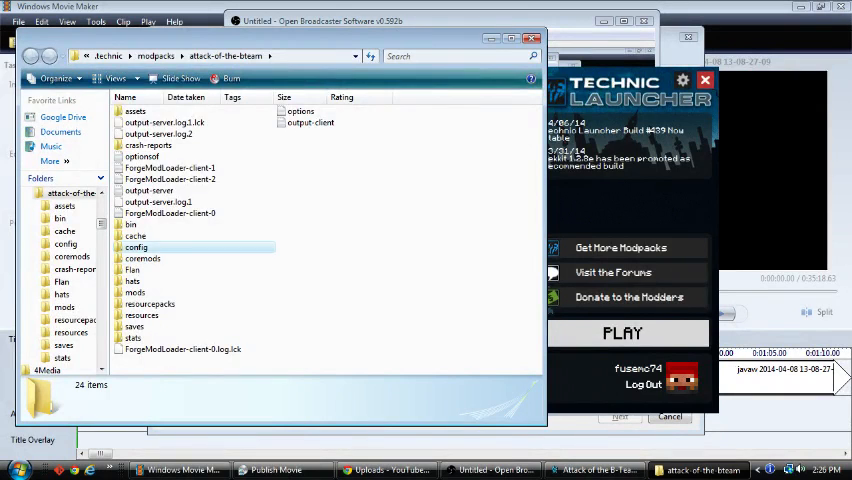
{"action": "double_click", "coordinate": [136, 247]}
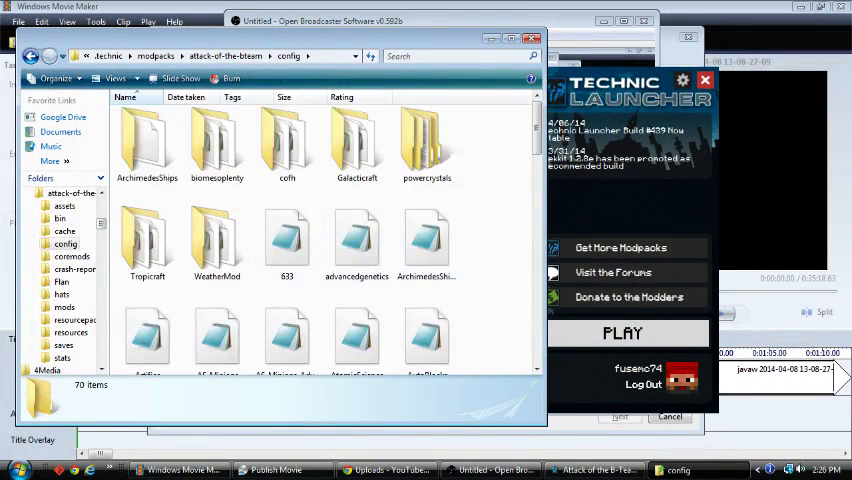
{"action": "scroll", "scroll_direction": "down", "scroll_amount": 3}
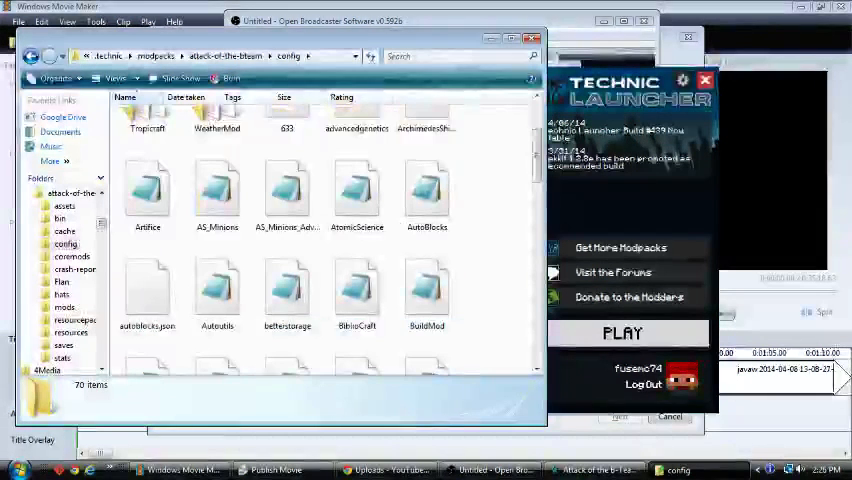
{"action": "scroll", "scroll_direction": "down", "scroll_amount": 3}
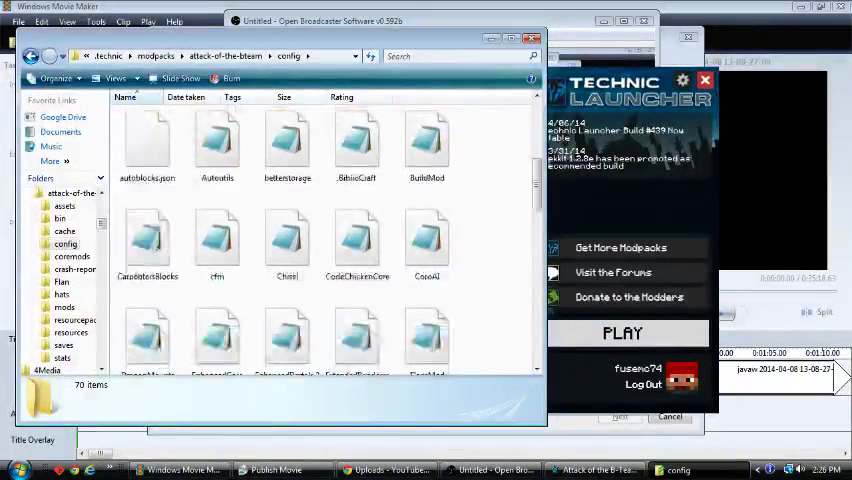
{"action": "scroll", "scroll_direction": "up", "scroll_amount": 3}
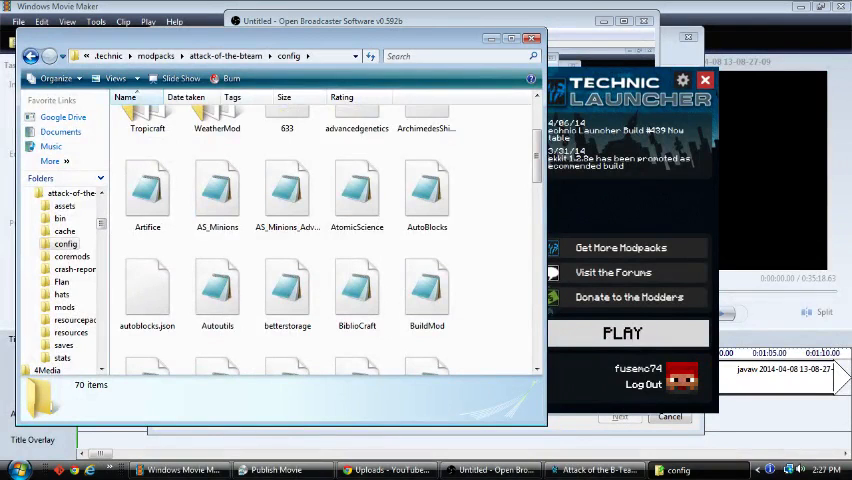
{"action": "scroll", "scroll_direction": "down", "scroll_amount": 3}
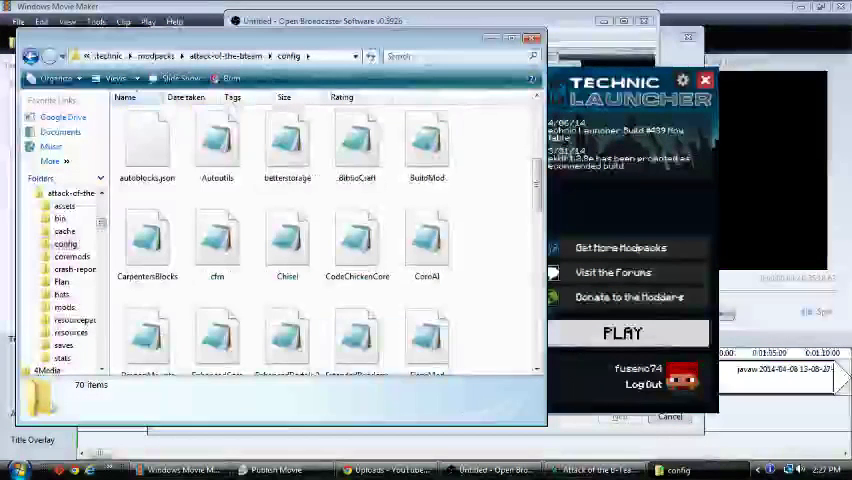
{"action": "scroll", "scroll_direction": "down", "scroll_amount": 3}
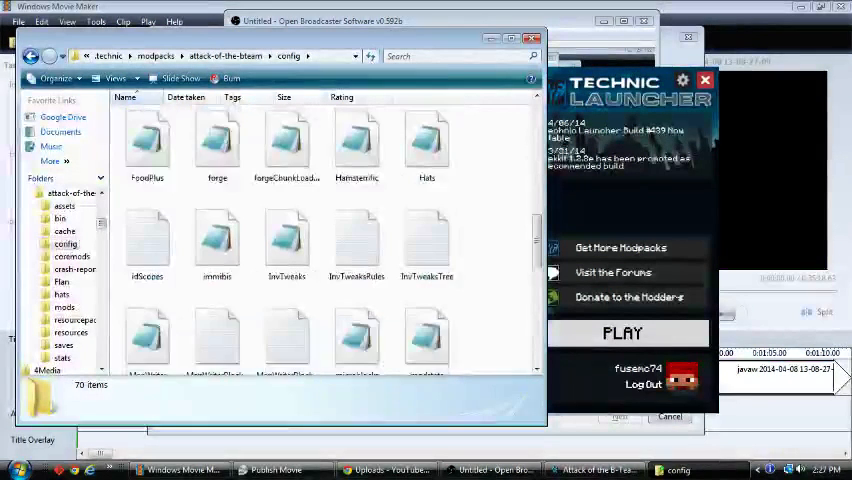
{"action": "scroll", "scroll_direction": "down", "scroll_amount": 3}
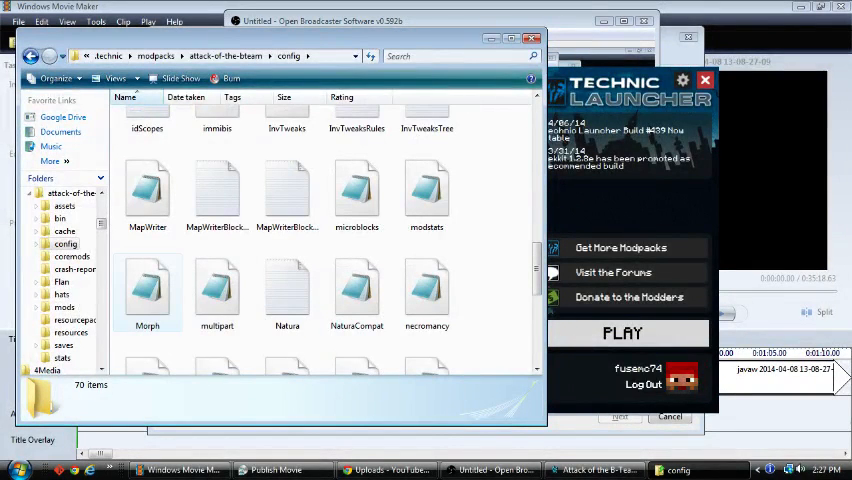
Step: Open the Morph config in Notepad and scroll through its key settings
{"action": "double_click", "coordinate": [147, 285]}
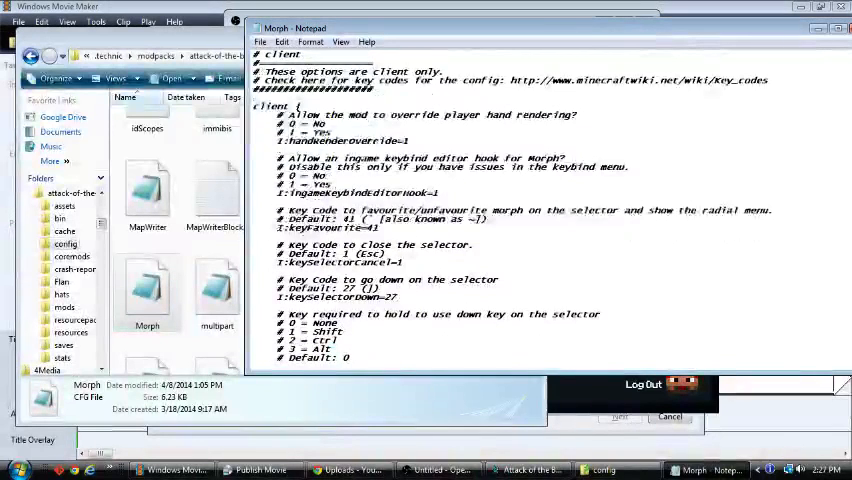
{"action": "scroll", "scroll_direction": "down", "scroll_amount": 3}
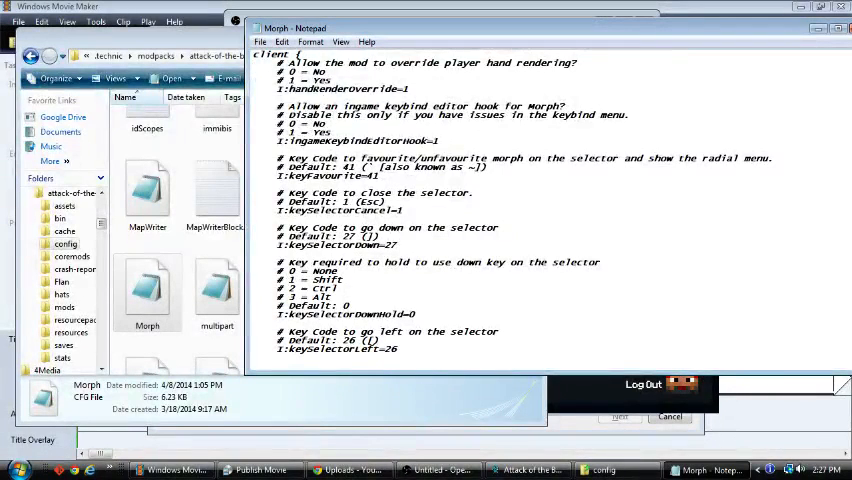
{"action": "scroll", "scroll_direction": "down", "scroll_amount": 3}
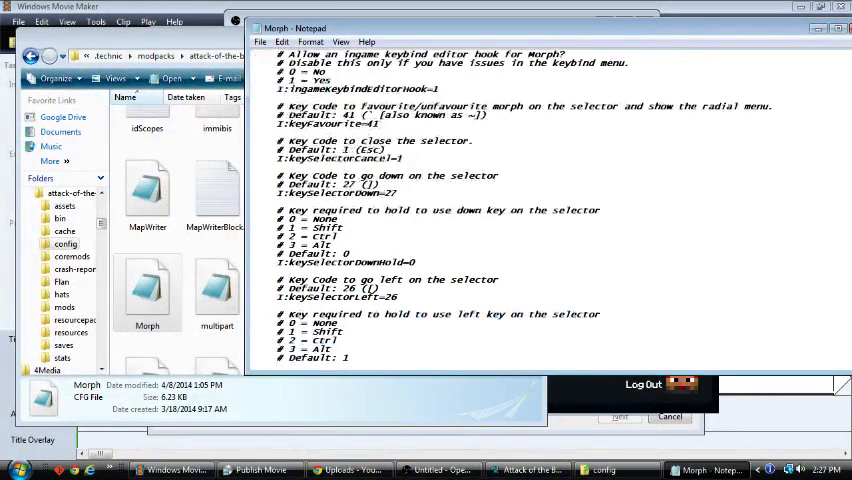
{"action": "scroll", "scroll_direction": "down", "scroll_amount": 3}
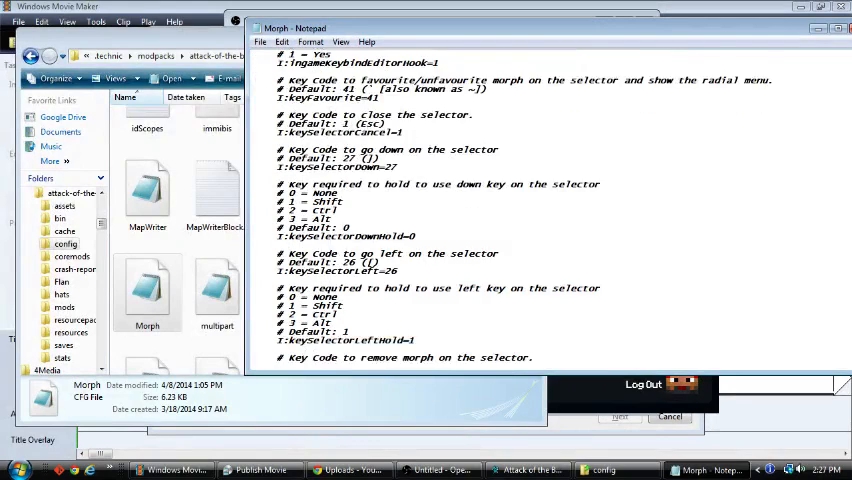
{"action": "scroll", "scroll_direction": "down", "scroll_amount": 3}
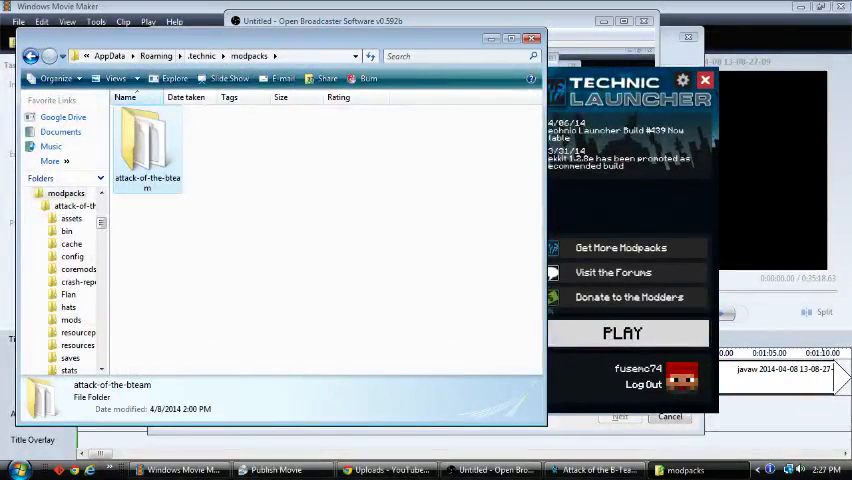
Step: Reopen the attack-of-the-bteam modpack folder from the modpacks folder
{"action": "double_click", "coordinate": [147, 143]}
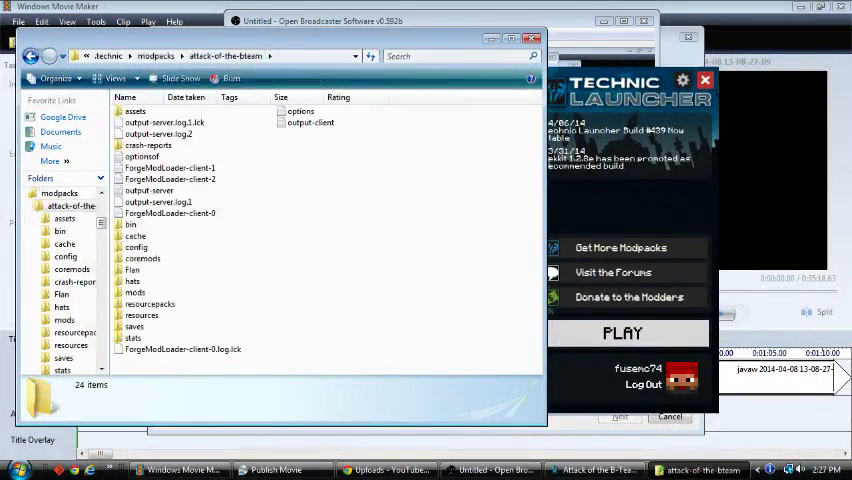
{"action": "left_click", "coordinate": [136, 247]}
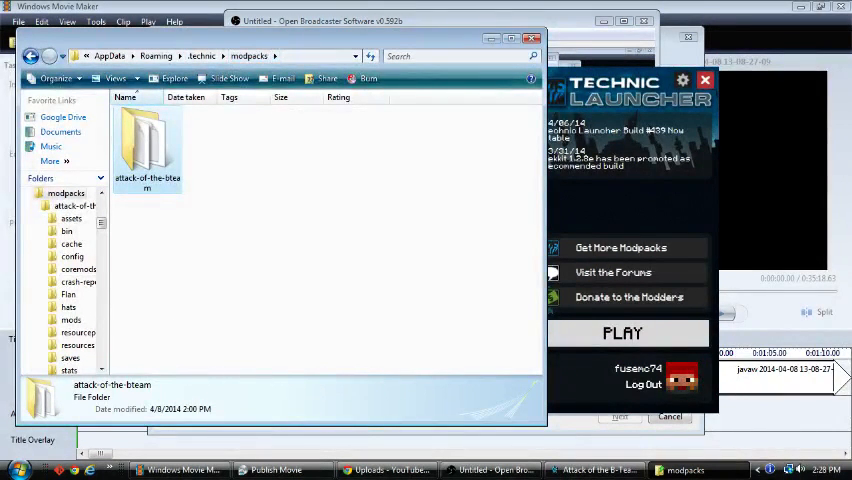
{"action": "double_click", "coordinate": [147, 145]}
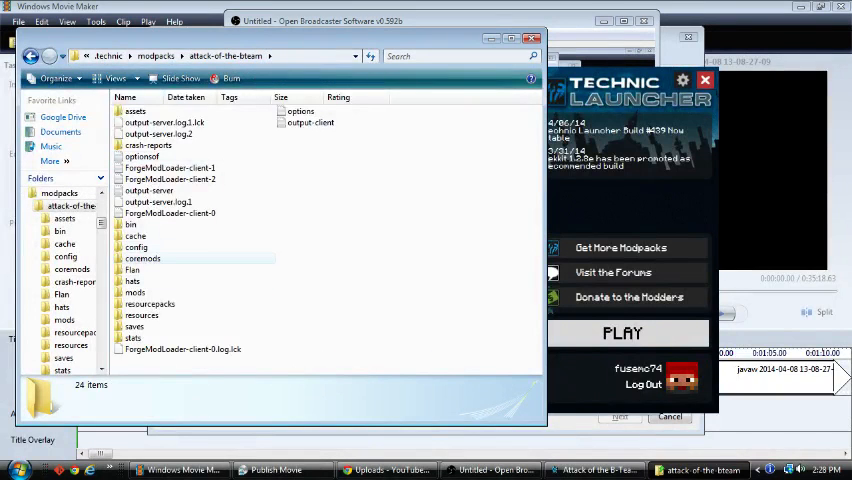
Step: Close the Explorer window and dismiss the launcher's modpack Options dialog
{"action": "left_click", "coordinate": [150, 304]}
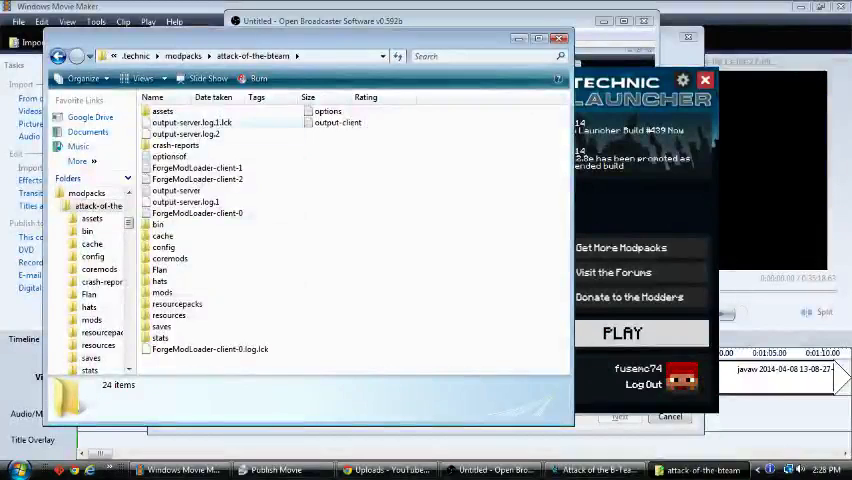
{"action": "left_click", "coordinate": [159, 270]}
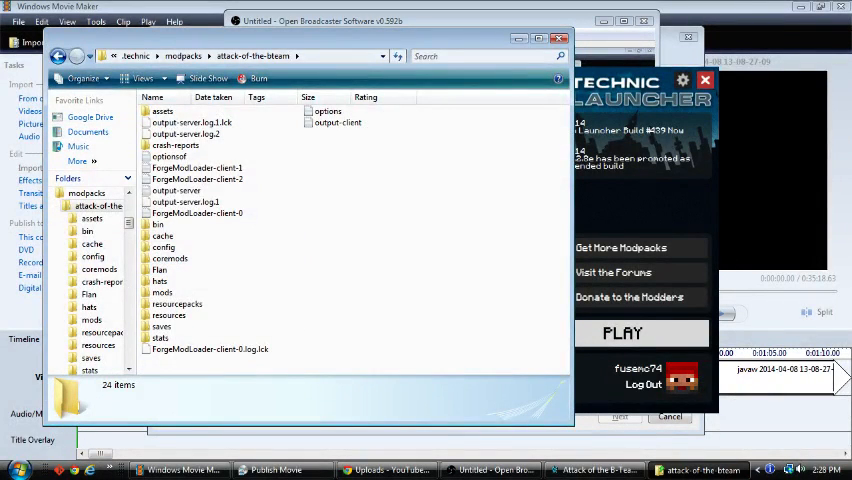
{"action": "left_click", "coordinate": [163, 235]}
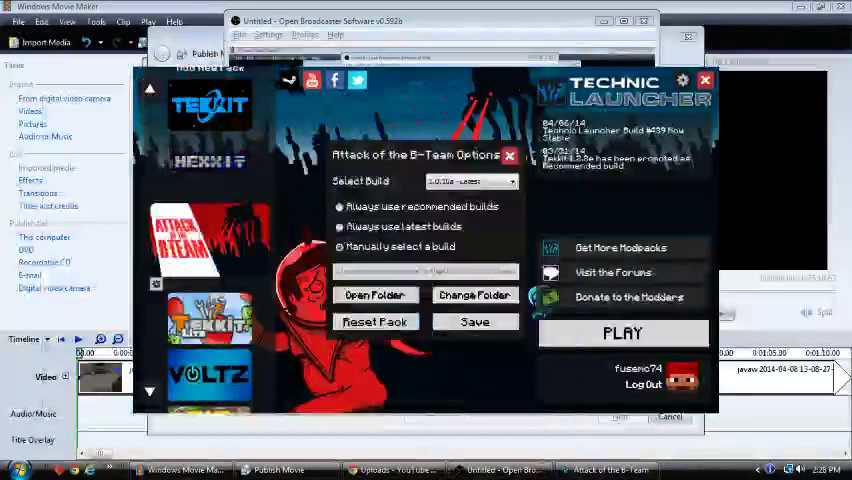
{"action": "left_click", "coordinate": [510, 155]}
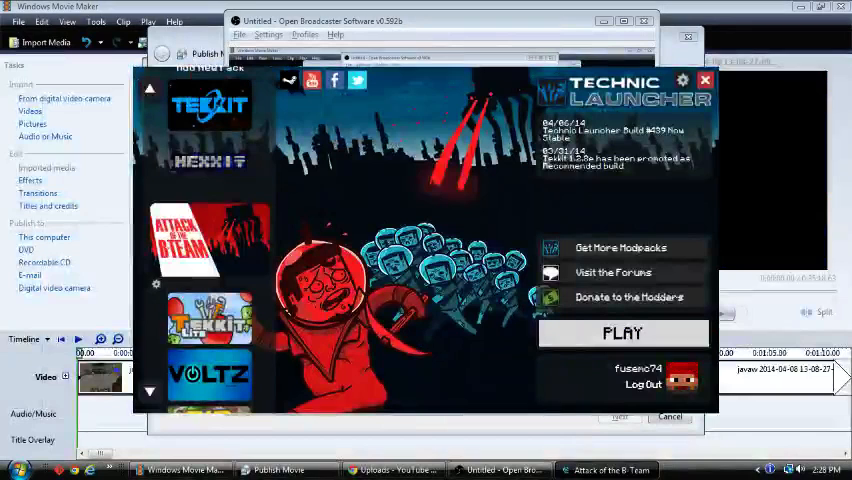